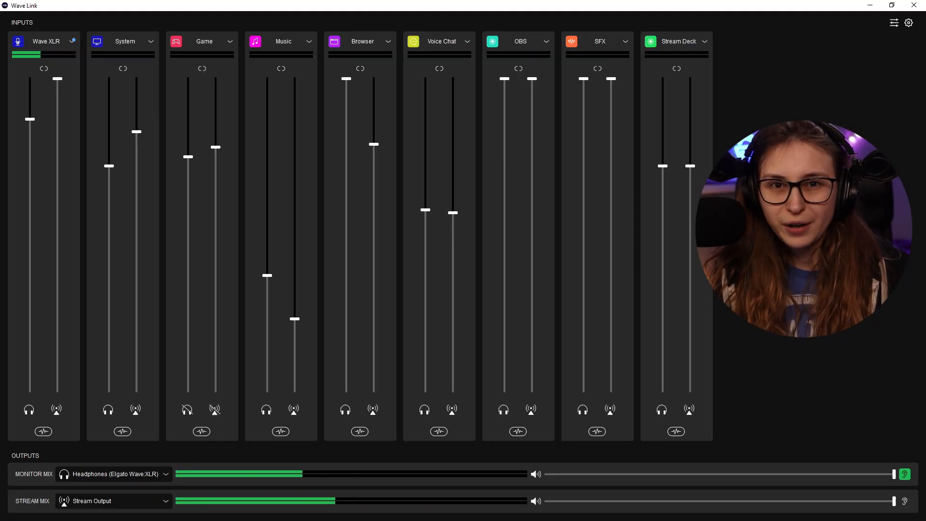
Check Wave Link preferences for updates and review the SFX channel's settings.
{"action": "left_click", "coordinate": [908, 22]}
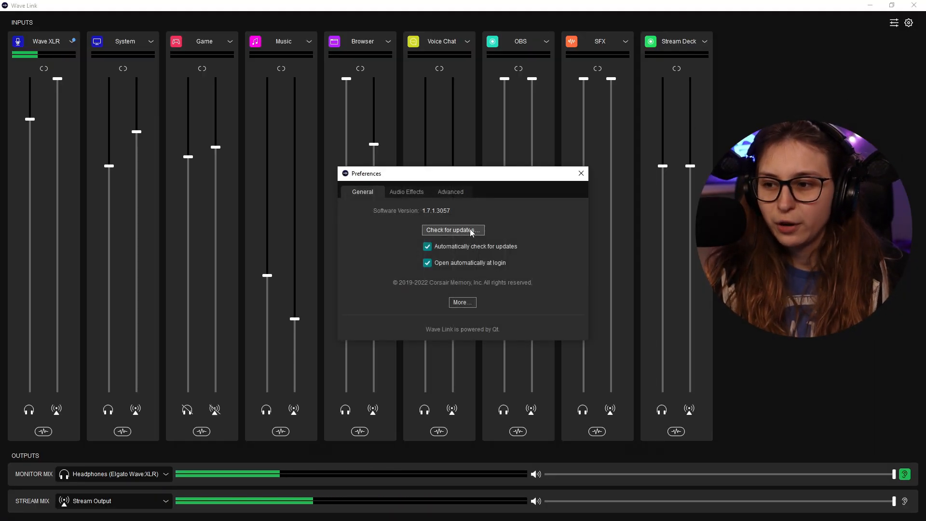
{"action": "left_click", "coordinate": [625, 42]}
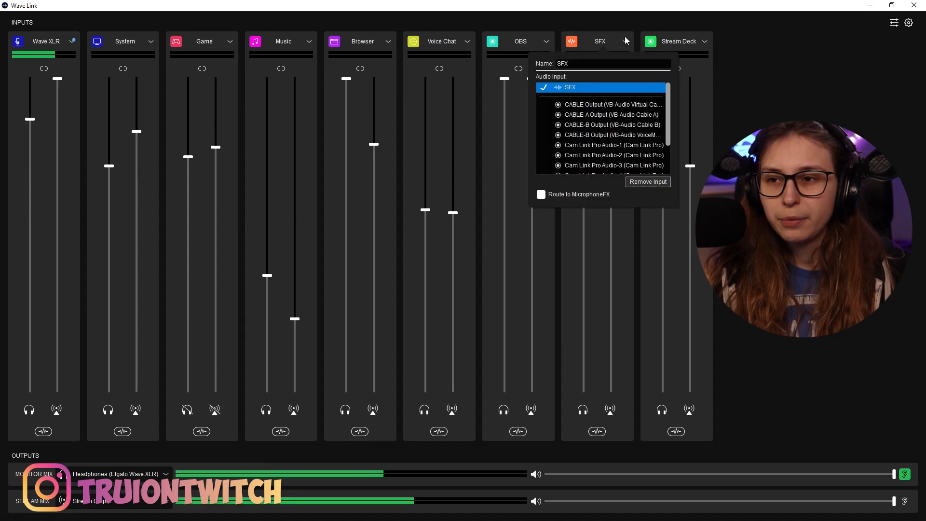
{"action": "mouse_move", "coordinate": [592, 202]}
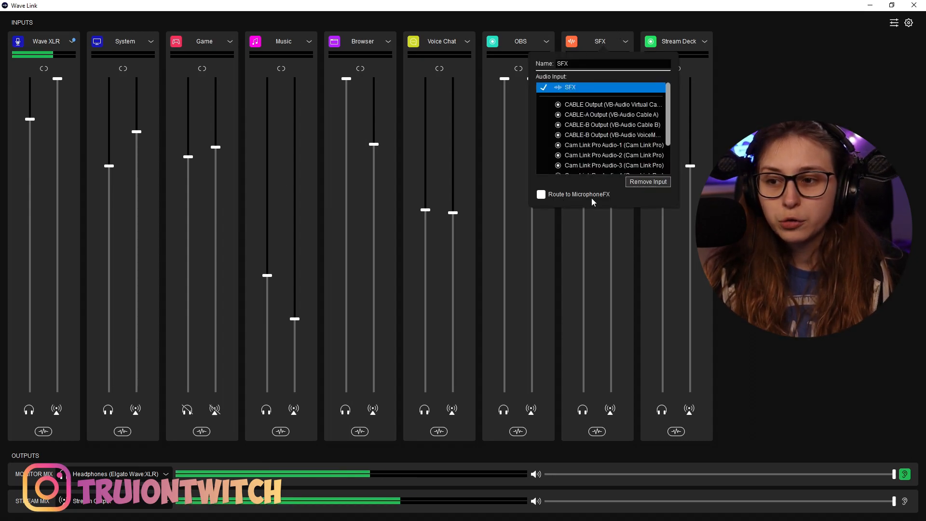
{"action": "left_click", "coordinate": [539, 194]}
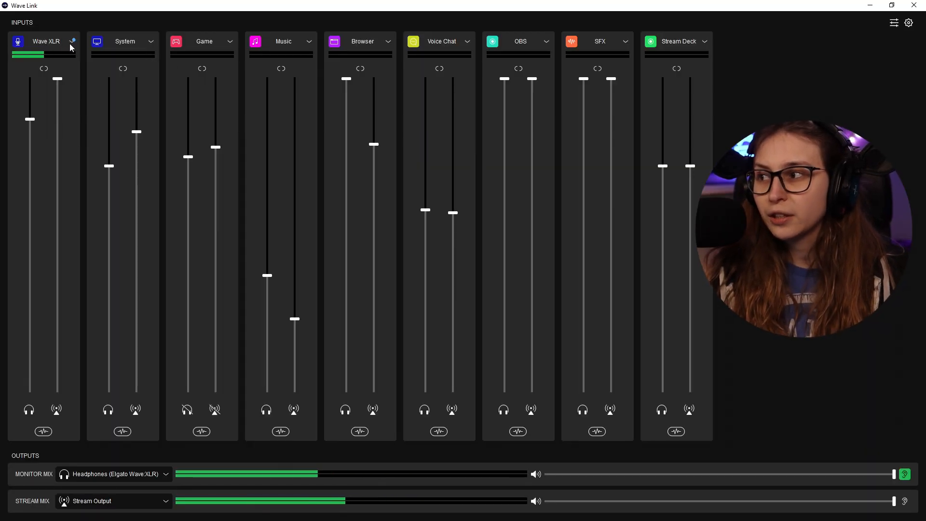
{"action": "left_click", "coordinate": [625, 42]}
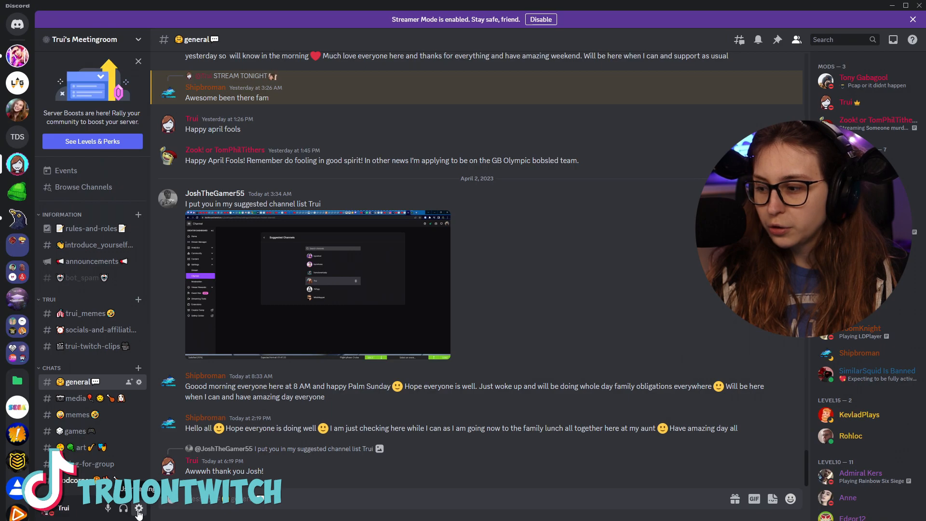
Set Wave Link MicrophoneFX as Discord's voice input with sensitivity at about -96 dB, then close settings.
{"action": "left_click", "coordinate": [138, 507]}
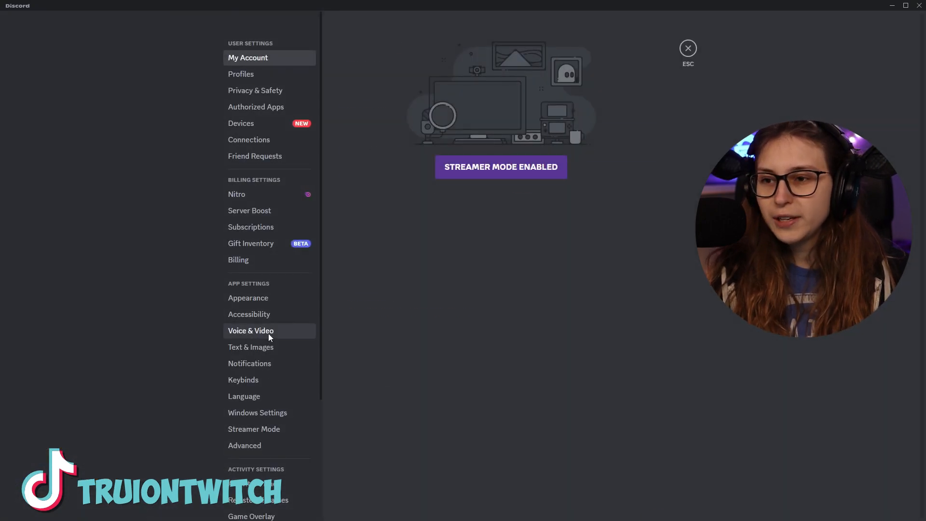
{"action": "left_click", "coordinate": [250, 330]}
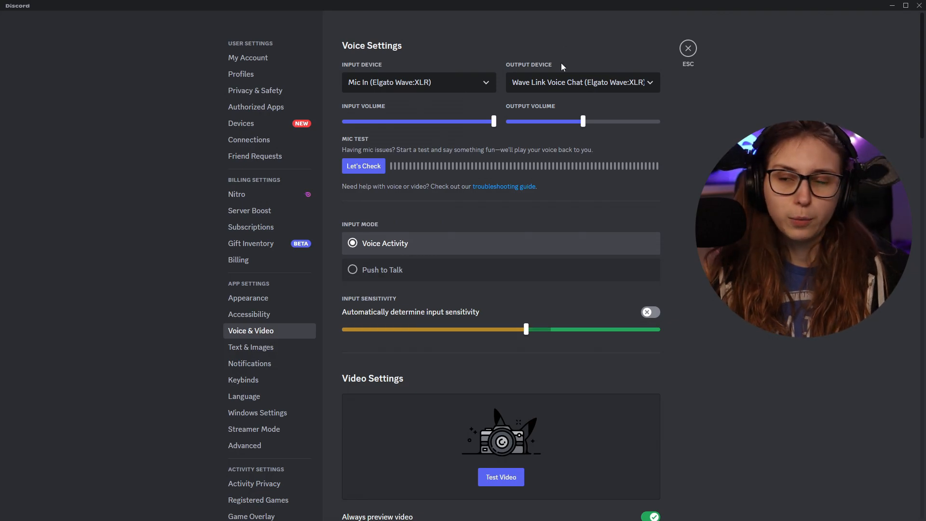
{"action": "left_click", "coordinate": [418, 82]}
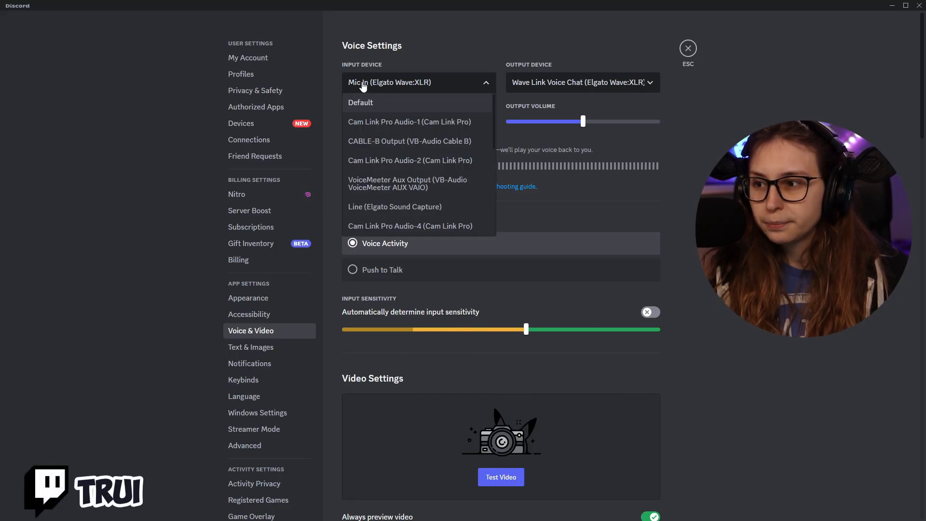
{"action": "scroll", "scroll_direction": "down", "scroll_amount": 3}
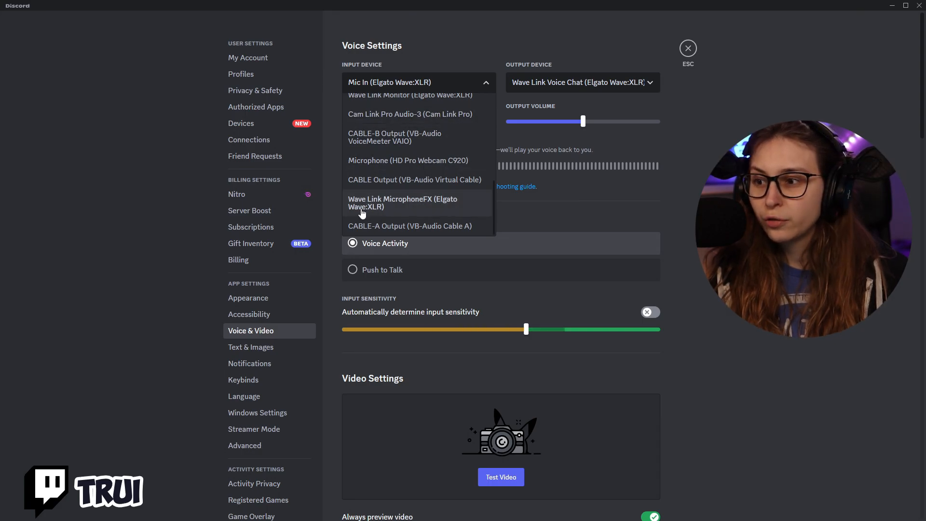
{"action": "mouse_move", "coordinate": [425, 202]}
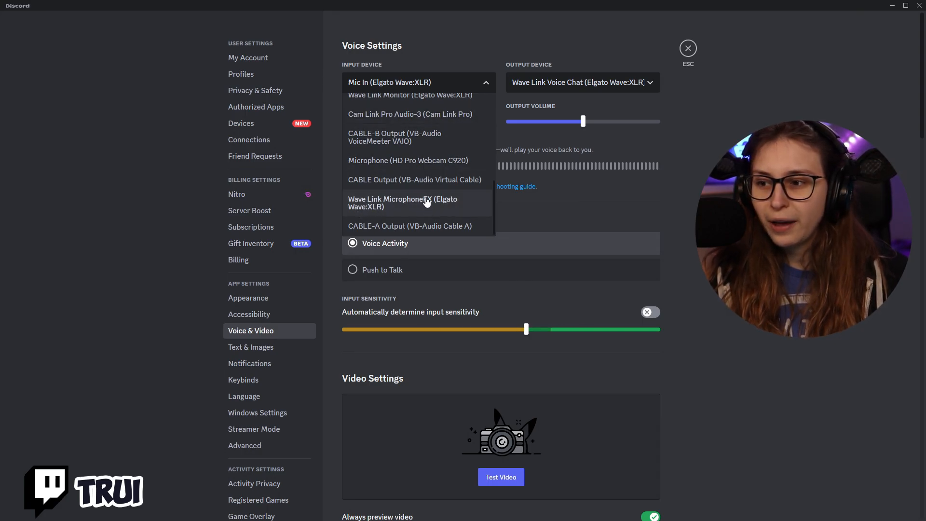
{"action": "left_click", "coordinate": [402, 203]}
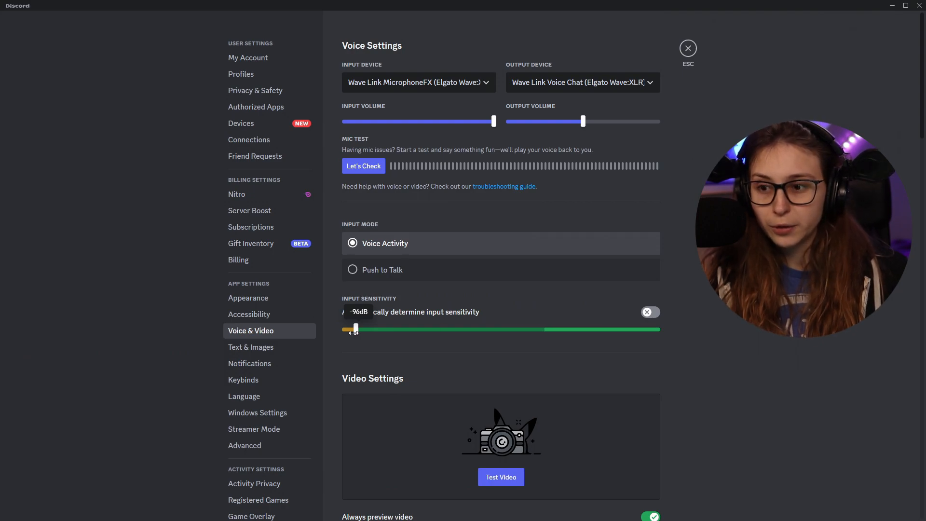
{"action": "left_click", "coordinate": [686, 48]}
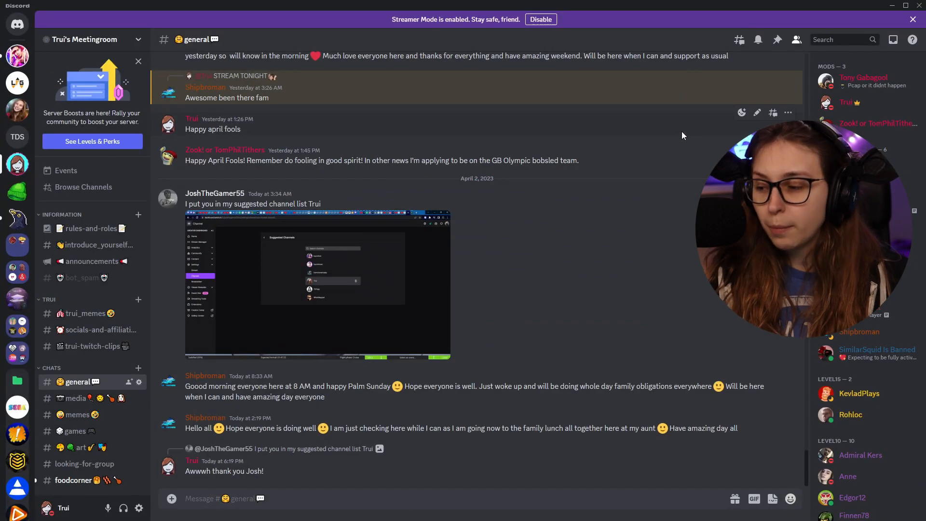
Switch on Krisp noise suppression from the Voice Connected panel.
{"action": "scroll", "scroll_direction": "down", "scroll_amount": 3}
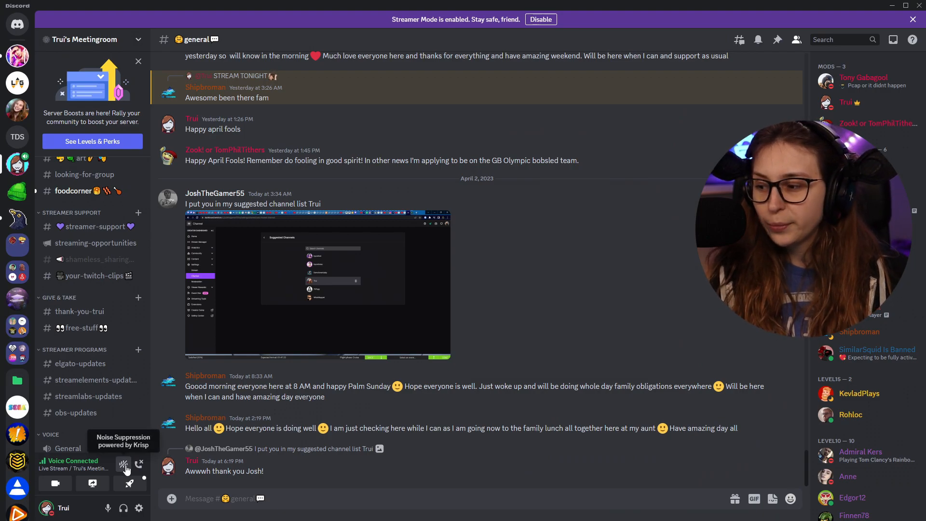
{"action": "left_click", "coordinate": [123, 463]}
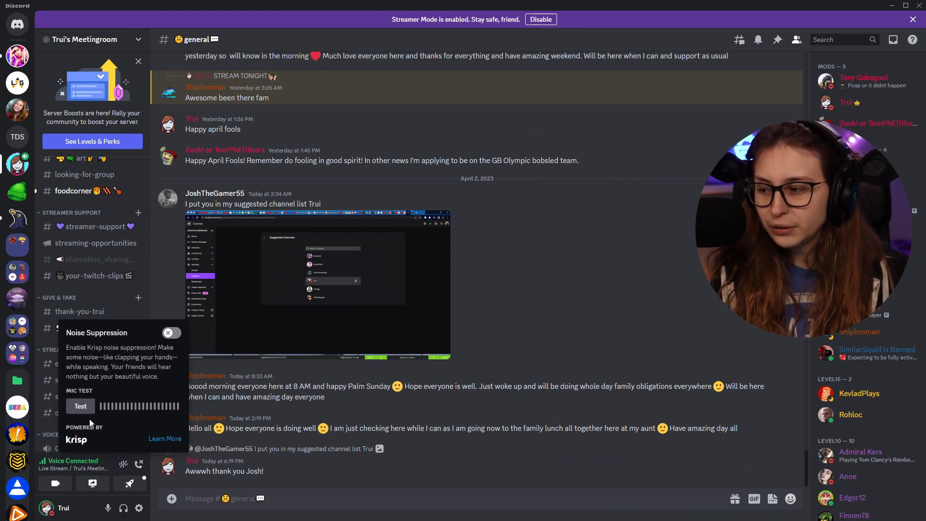
{"action": "left_click", "coordinate": [174, 332]}
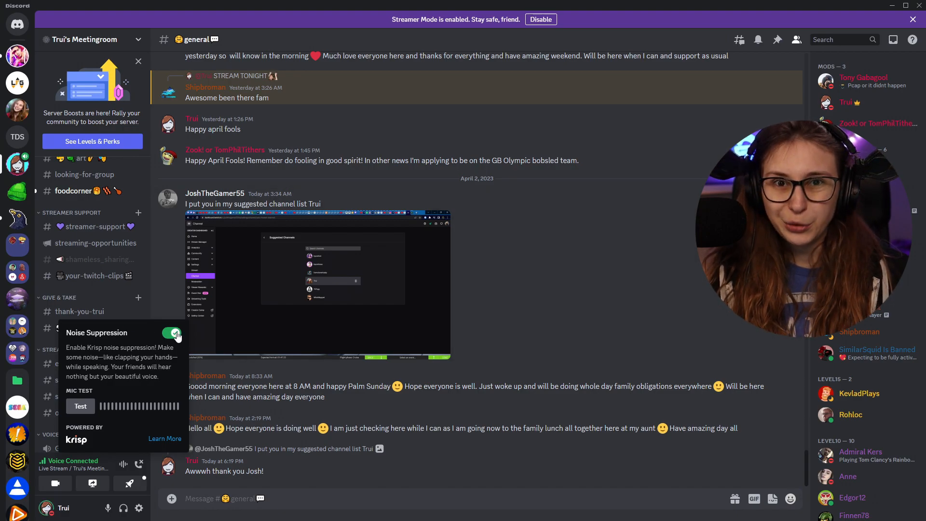
{"action": "left_click", "coordinate": [173, 332]}
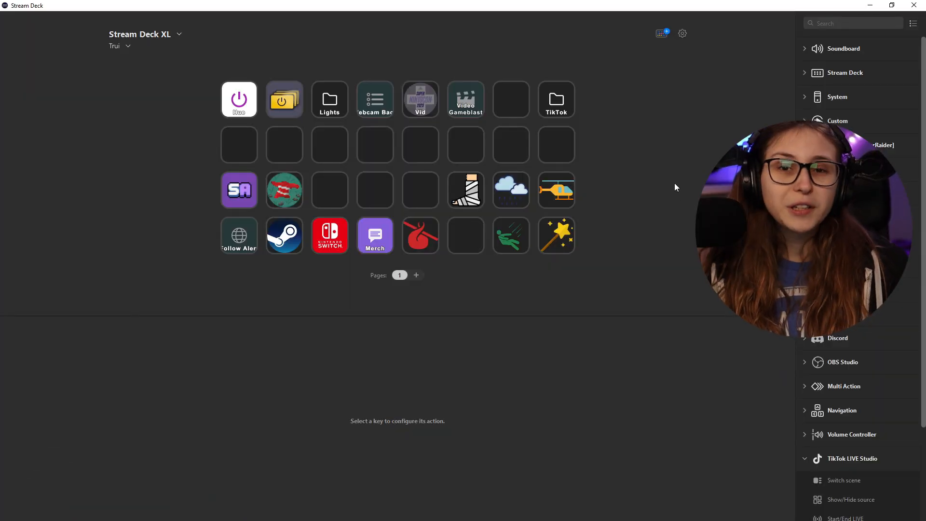
Select the crash metal debris key to show its Soundboard Play Audio properties.
{"action": "left_click", "coordinate": [465, 190]}
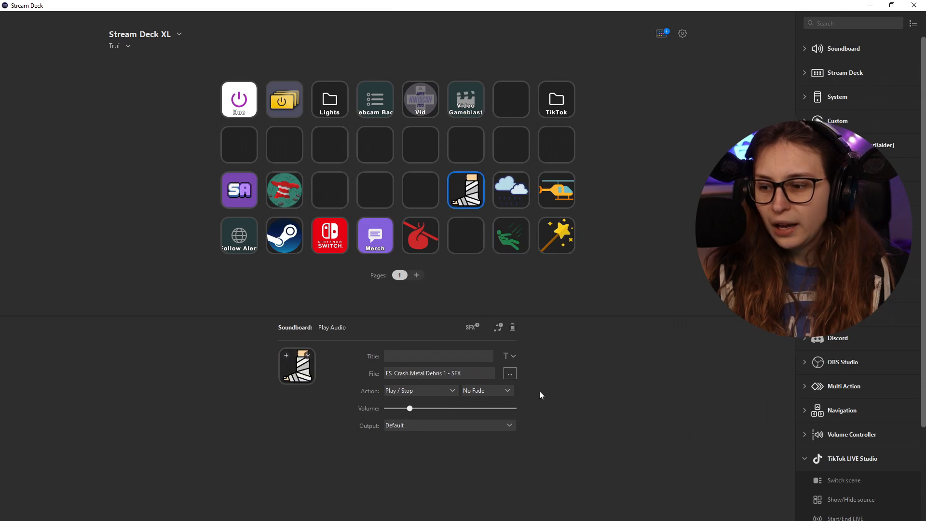
{"action": "mouse_move", "coordinate": [574, 319]}
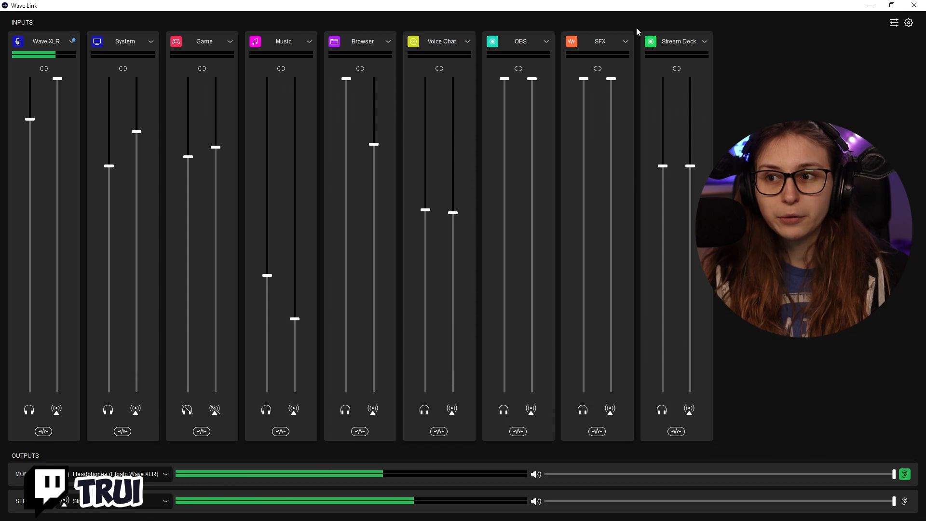
Confirm 'Route to MicrophoneFX' is ticked for the SFX input and dismiss the panel.
{"action": "left_click", "coordinate": [624, 41]}
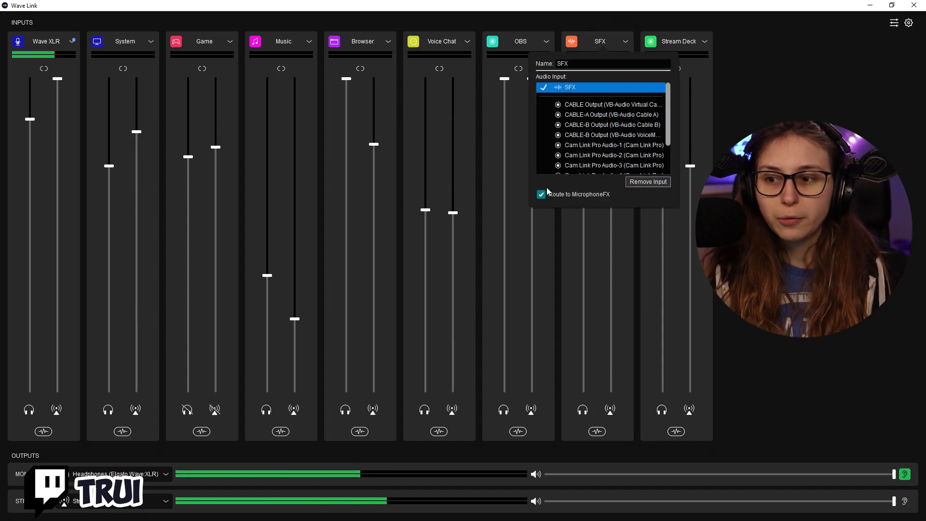
{"action": "mouse_move", "coordinate": [601, 190]}
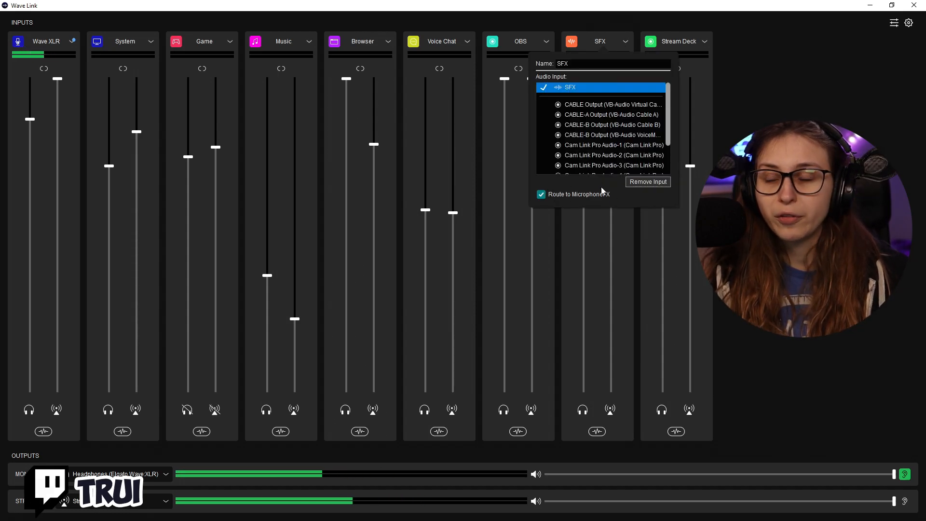
{"action": "left_click", "coordinate": [604, 40]}
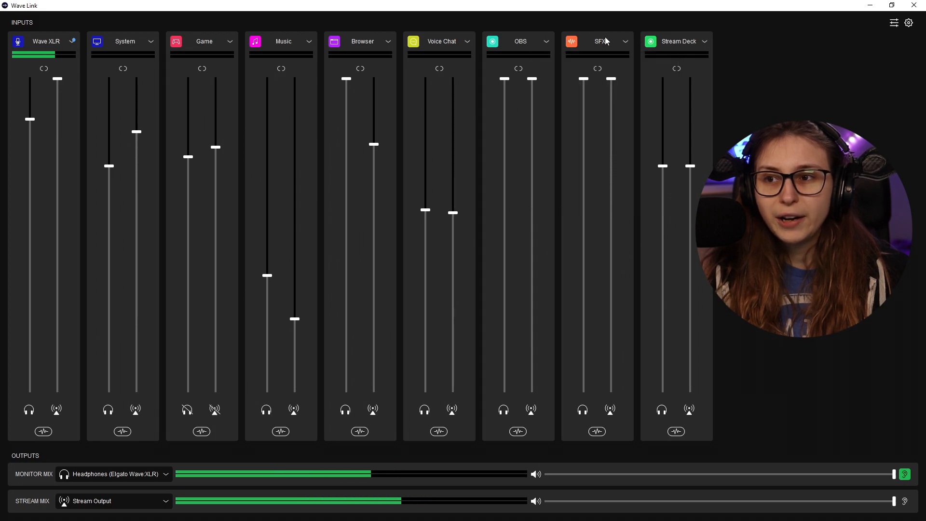
{"action": "mouse_move", "coordinate": [623, 52]}
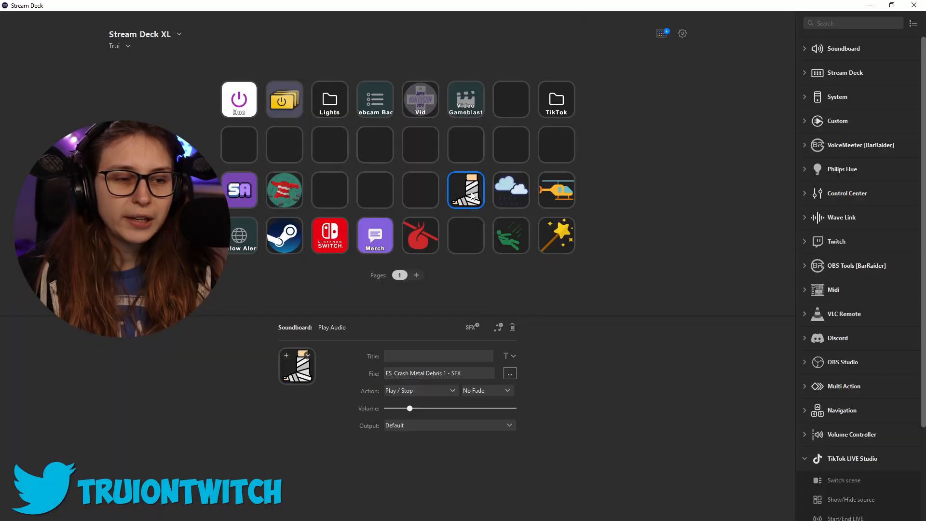
{"action": "mouse_move", "coordinate": [850, 300]}
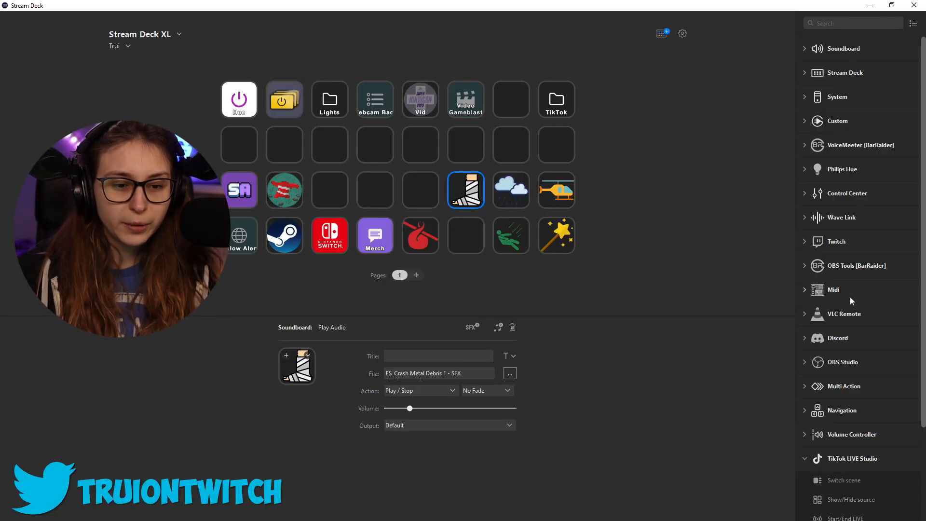
Expand the Soundboard actions and delete the accidentally added empty Play Audio key.
{"action": "left_click", "coordinate": [838, 48]}
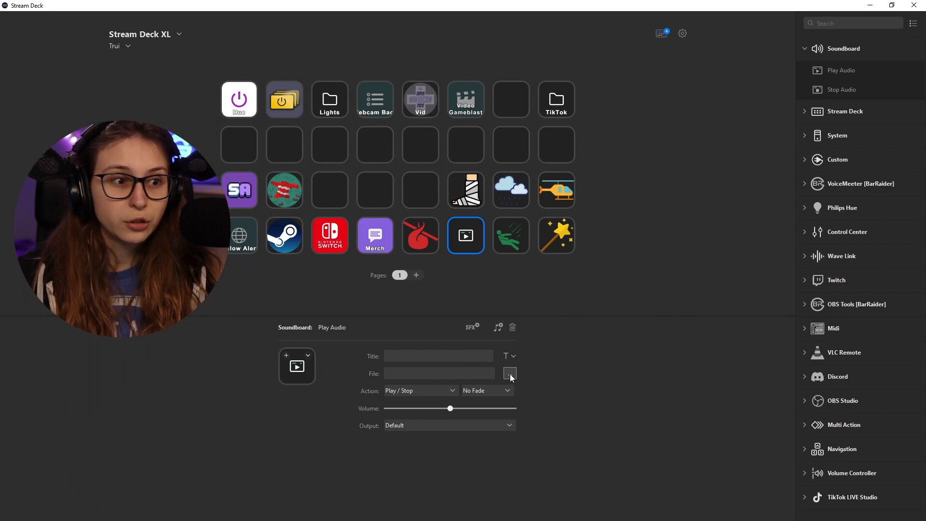
{"action": "left_click", "coordinate": [512, 327]}
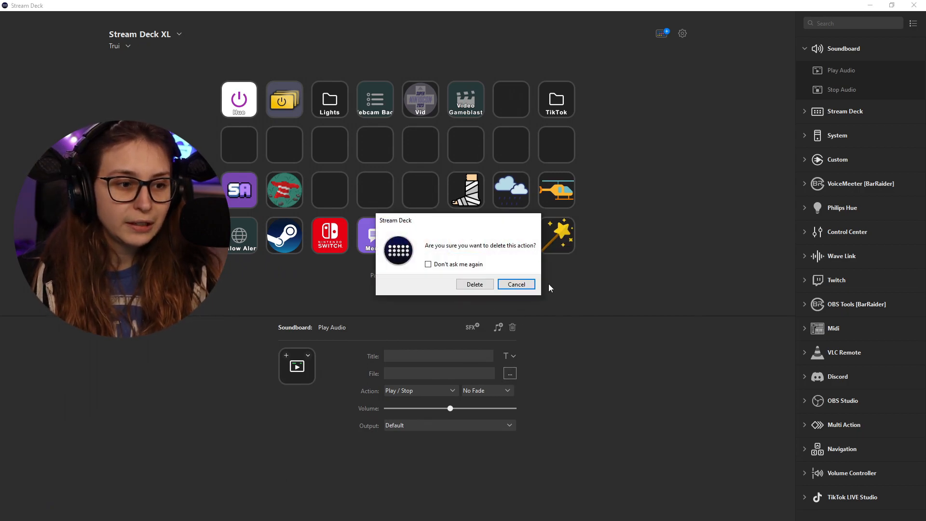
{"action": "left_click", "coordinate": [473, 284]}
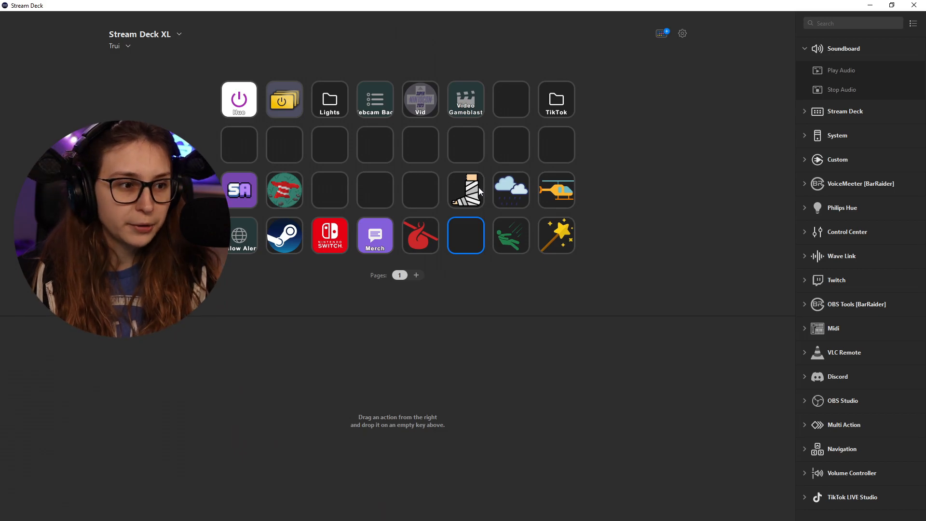
Set the crash debris key's output to Wave Link SFX (Elgato Wave:XLR) and check the rain key uses it too.
{"action": "left_click", "coordinate": [465, 190]}
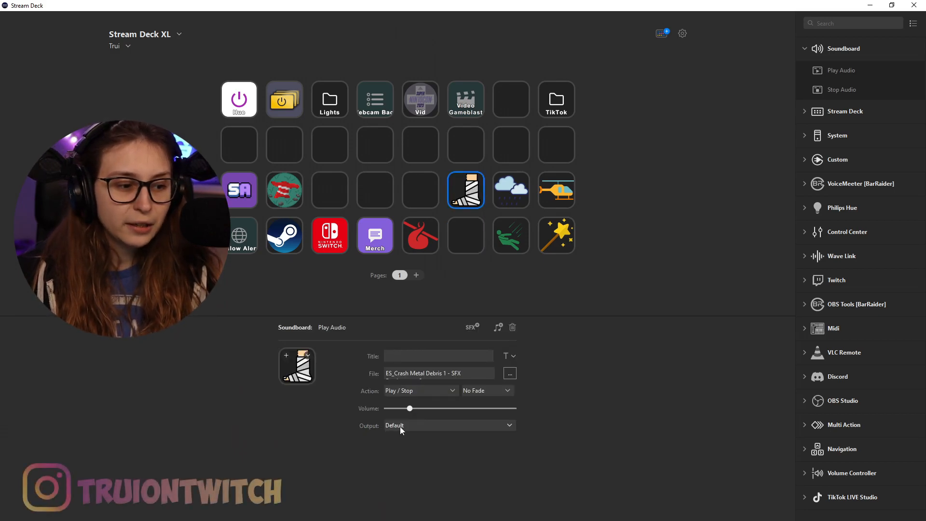
{"action": "left_click", "coordinate": [449, 425]}
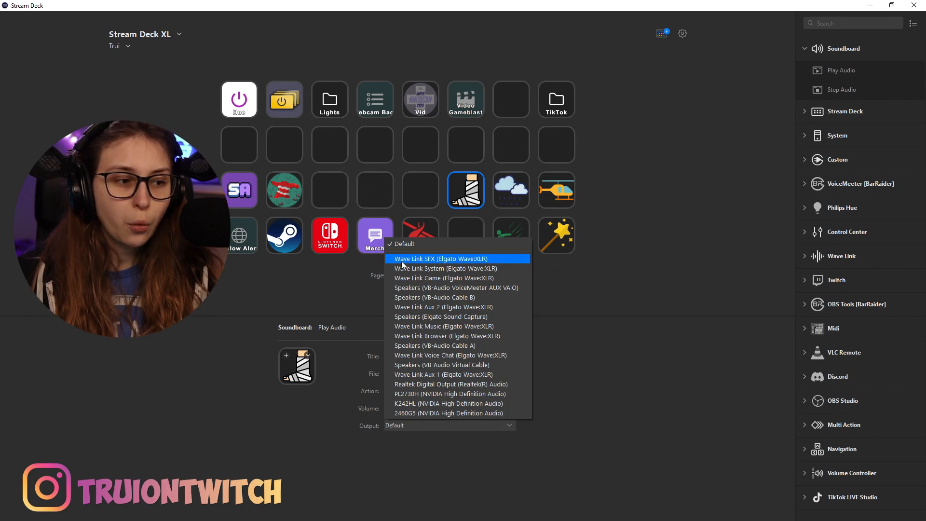
{"action": "mouse_move", "coordinate": [462, 266]}
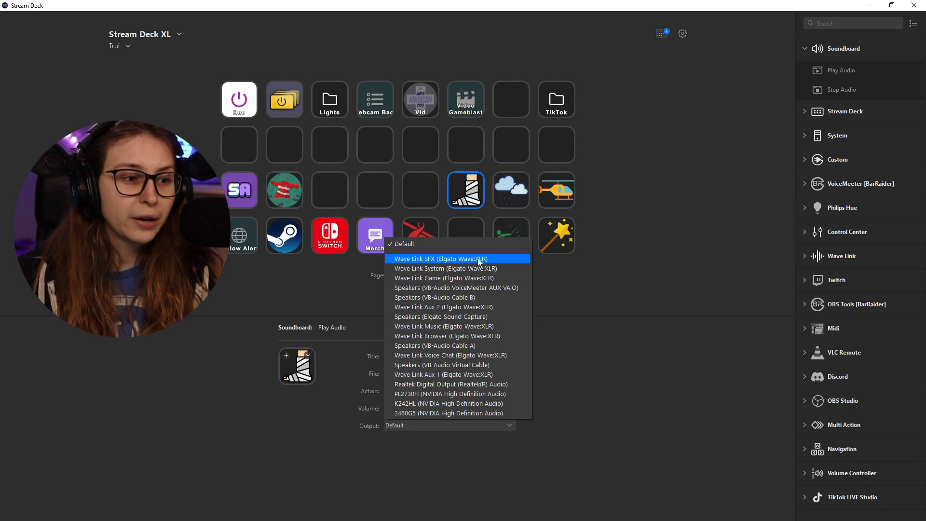
{"action": "mouse_move", "coordinate": [473, 263]}
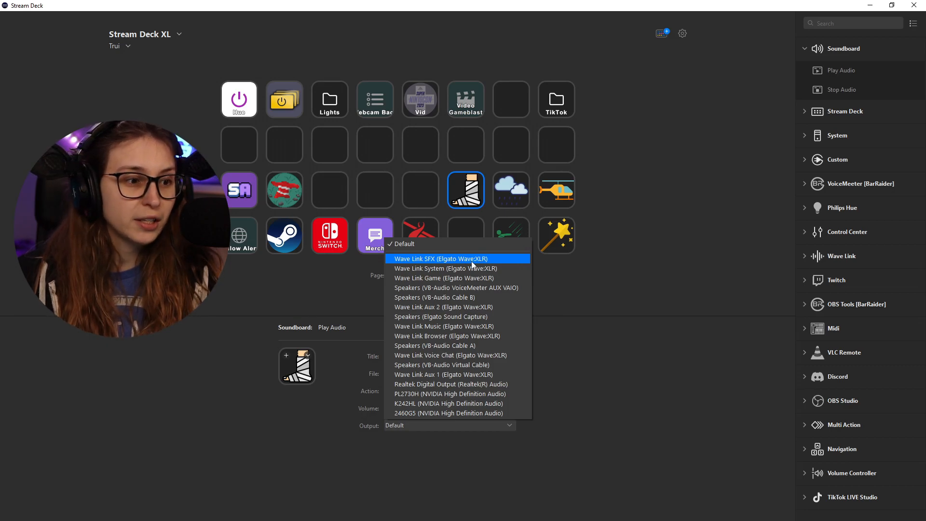
{"action": "left_click", "coordinate": [439, 258]}
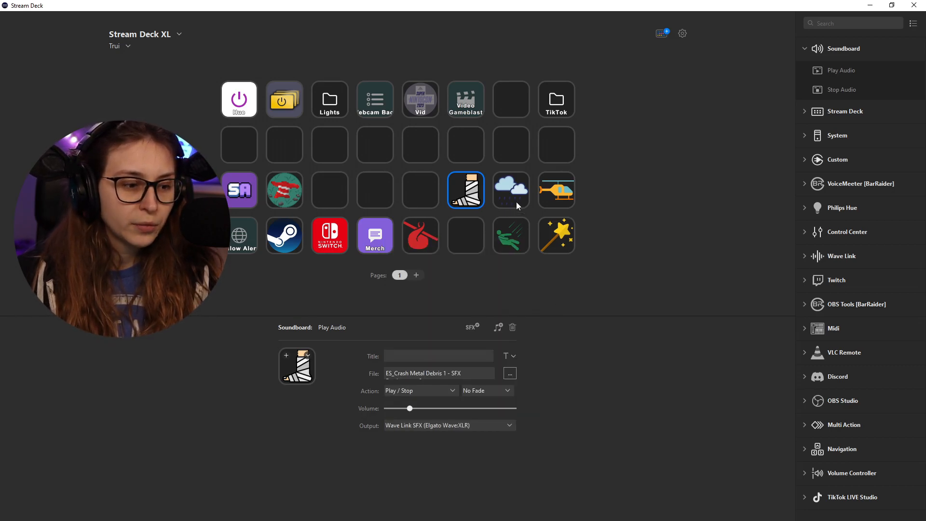
{"action": "left_click", "coordinate": [510, 190]}
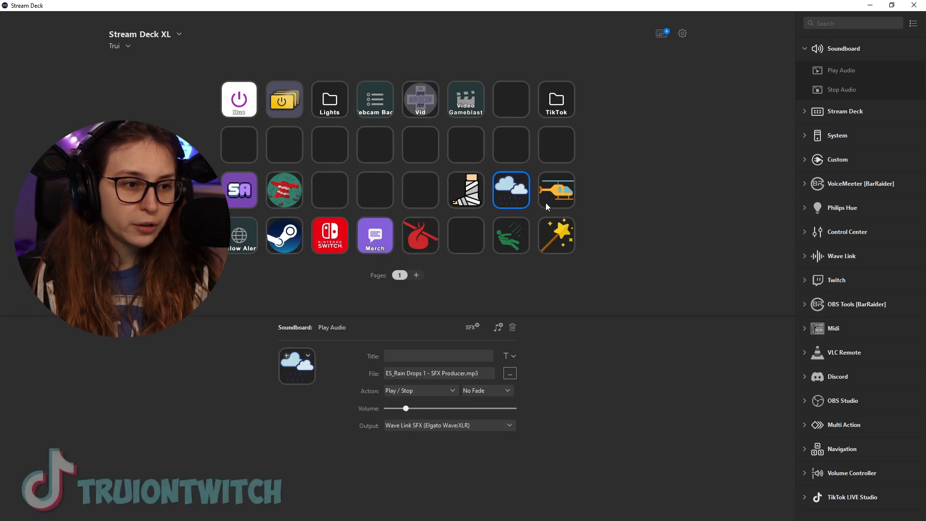
{"action": "left_click", "coordinate": [329, 235]}
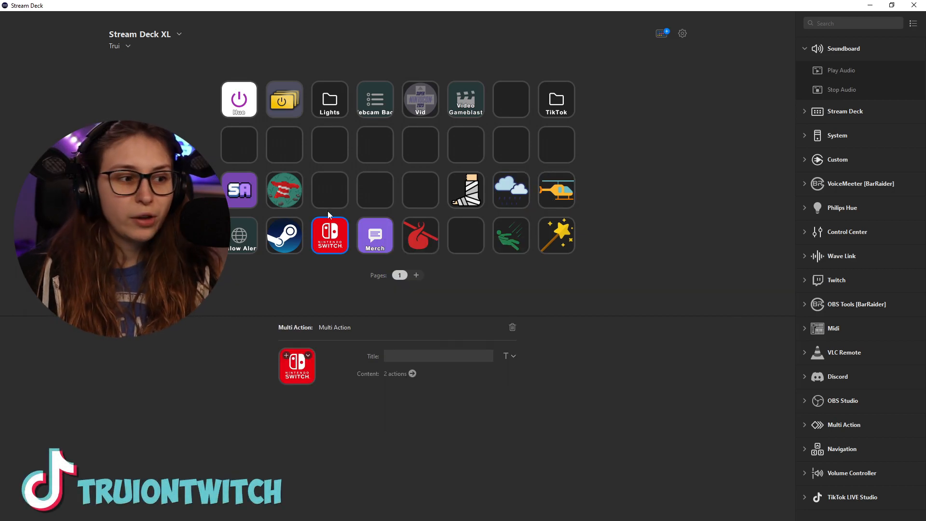
Route the switch sound and the message_2 sound in the multi-actions to Wave Link SFX.
{"action": "left_click", "coordinate": [395, 373]}
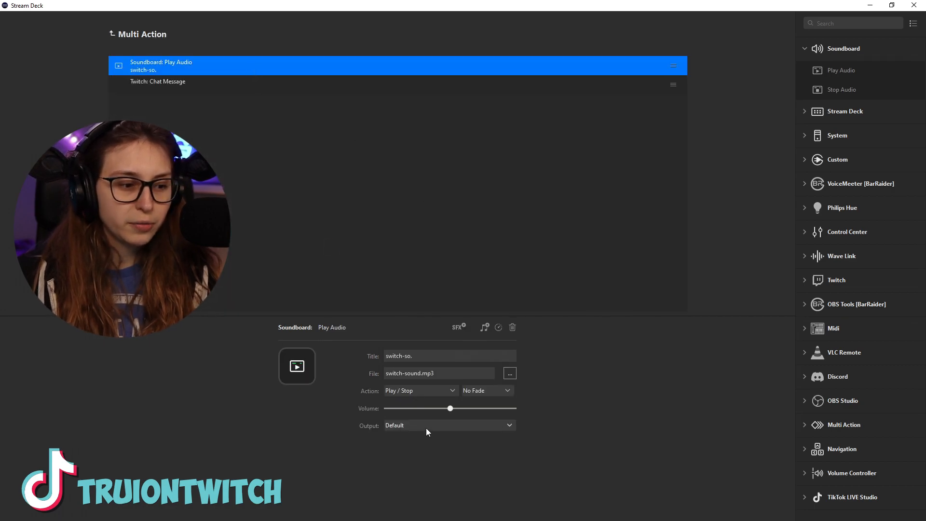
{"action": "left_click", "coordinate": [449, 424]}
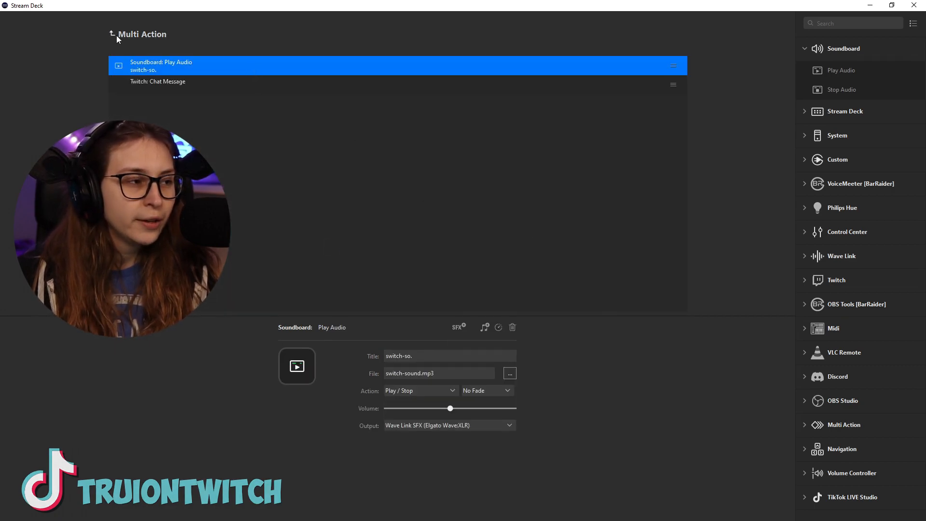
{"action": "left_click", "coordinate": [111, 34]}
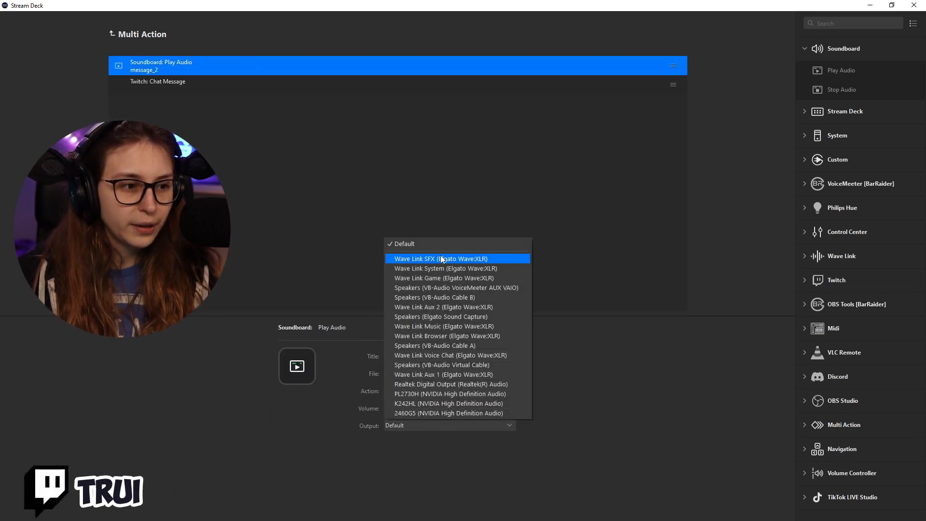
{"action": "left_click", "coordinate": [439, 258]}
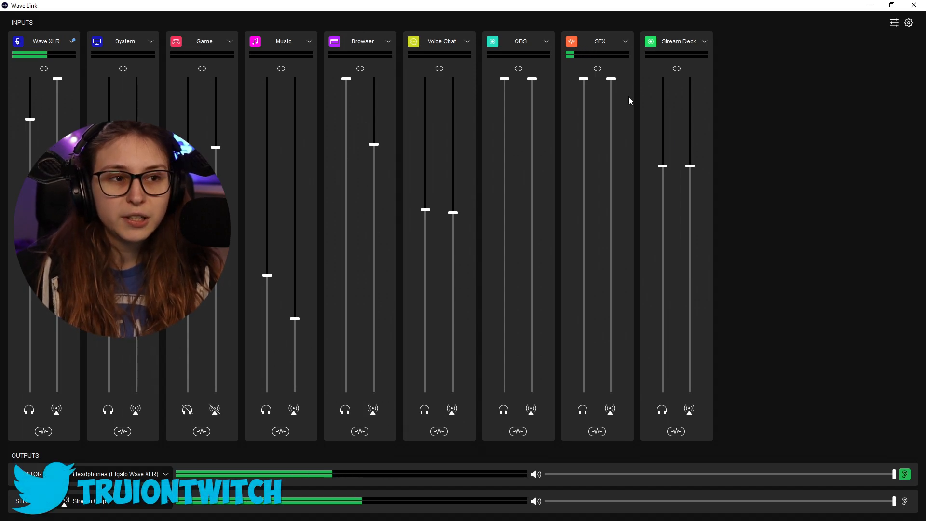
{"action": "mouse_move", "coordinate": [586, 48]}
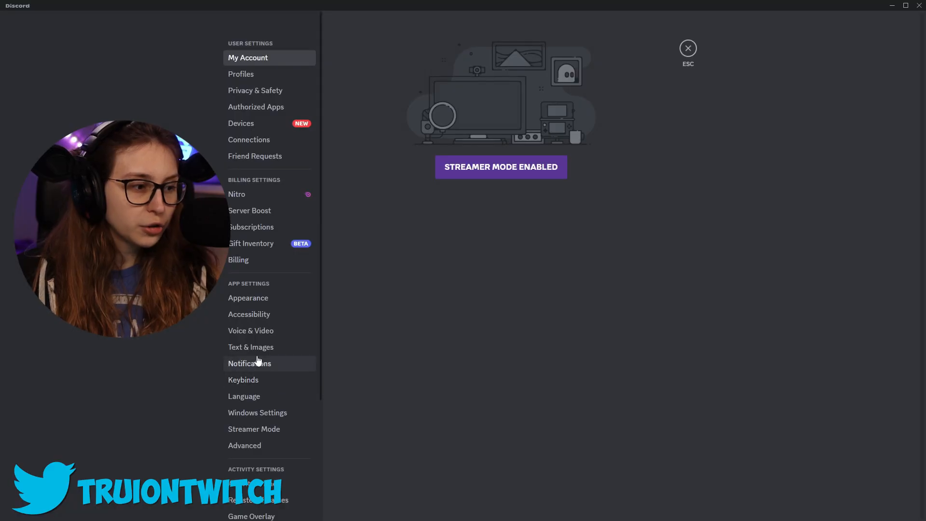
Reopen Discord's Voice & Video settings showing MicrophoneFX as input and Voice Chat as output.
{"action": "left_click", "coordinate": [250, 330]}
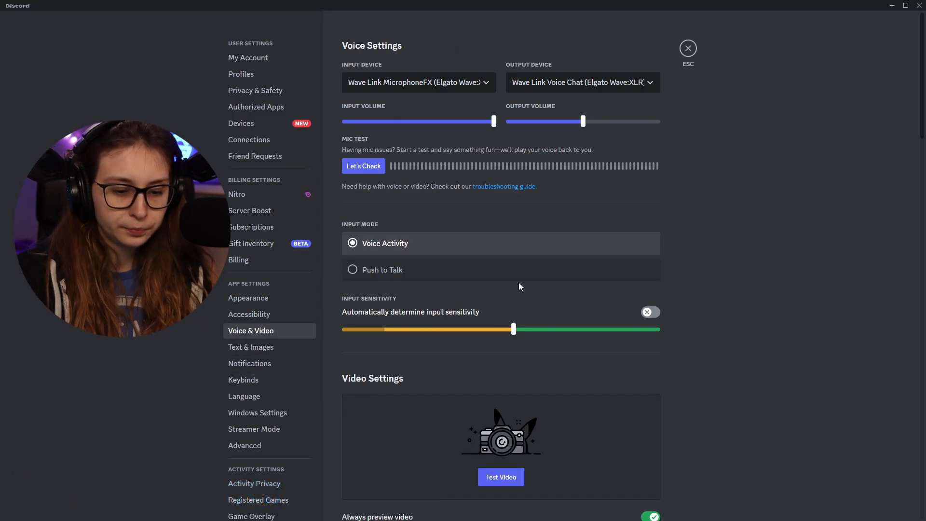